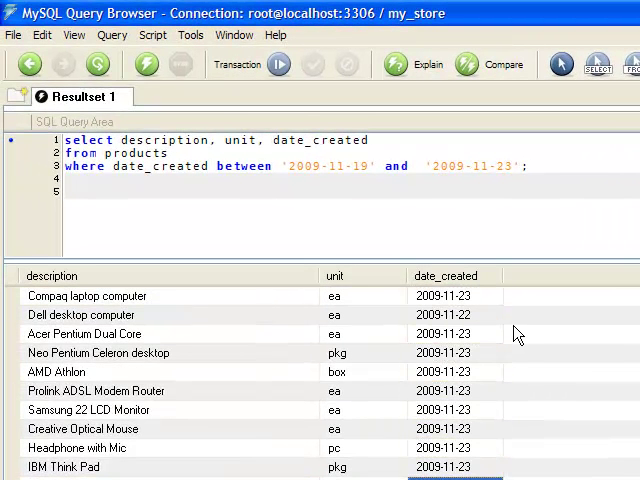
# - Append 'order by date_created desc' to the date-range products query and execute it
pyautogui.click(445, 467)
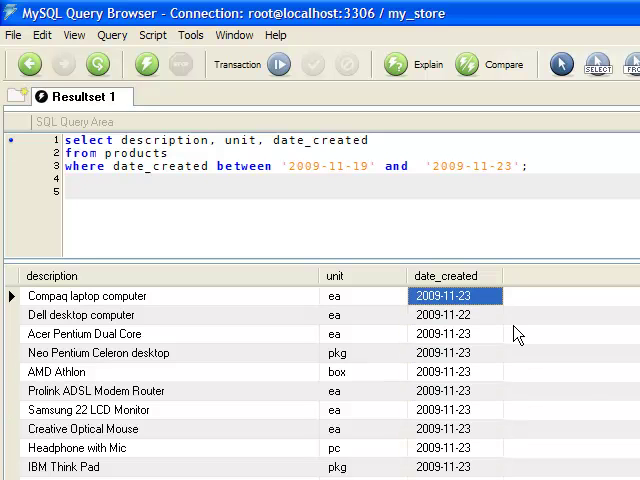
pyautogui.click(455, 333)
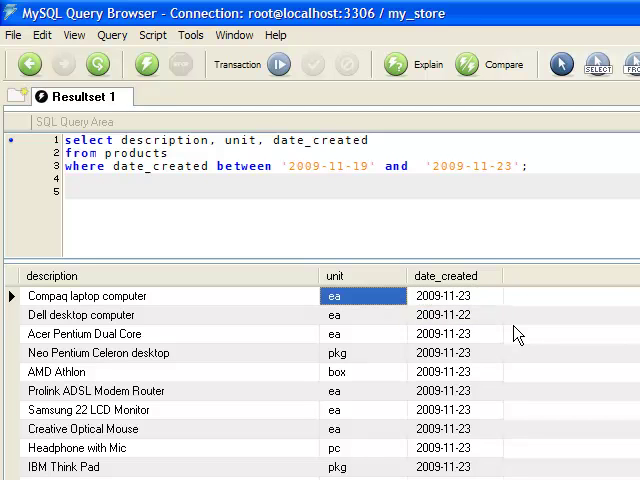
pyautogui.click(86, 295)
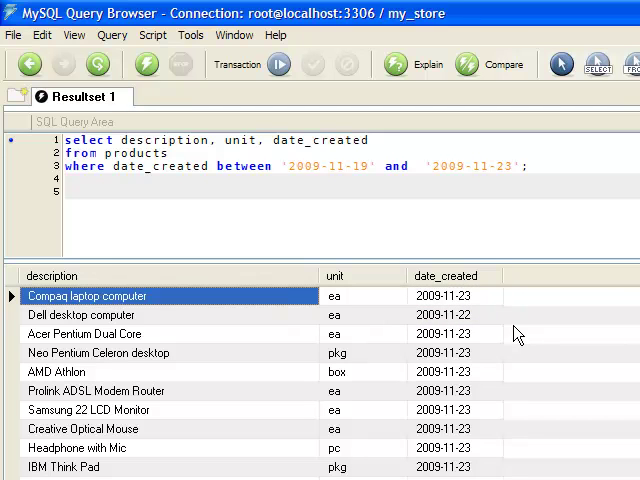
pyautogui.click(455, 296)
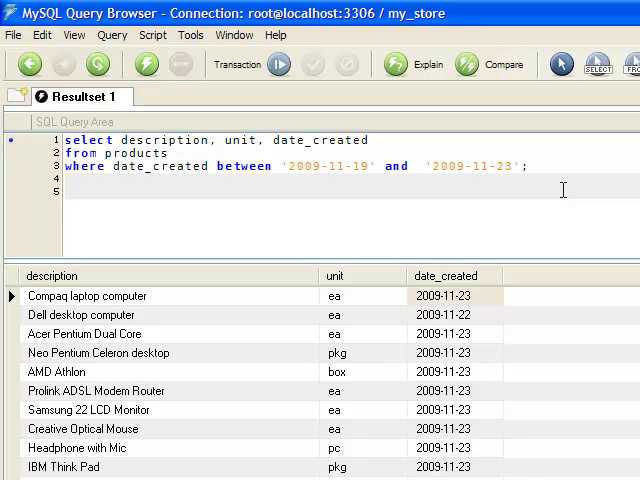
pyautogui.write('or;')
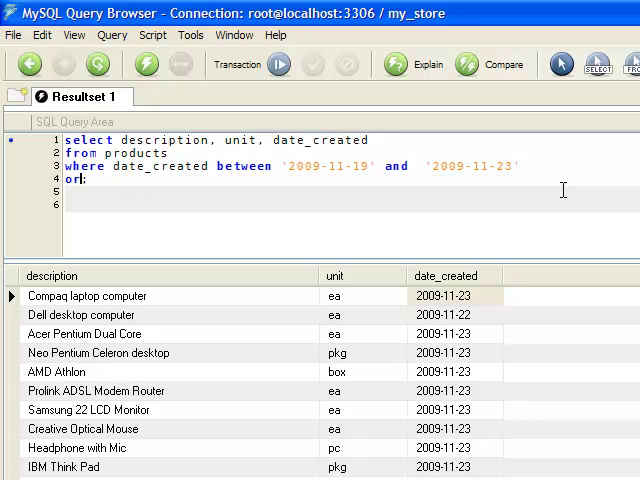
pyautogui.write('der')
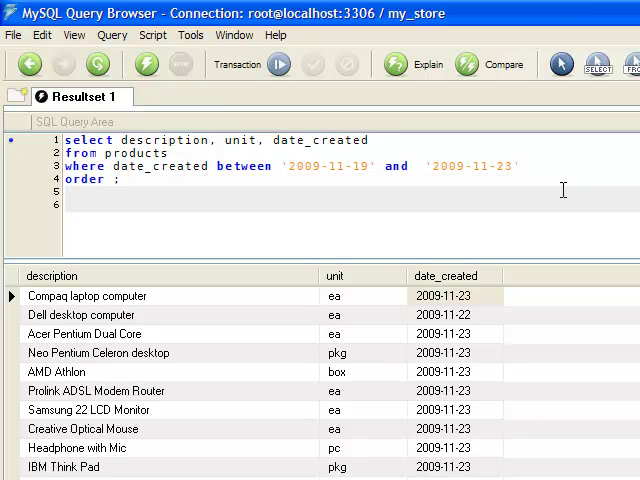
pyautogui.write('by l')
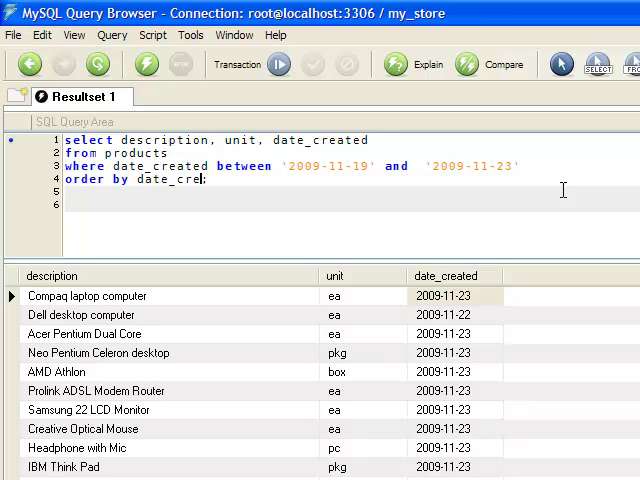
pyautogui.write('ated ;')
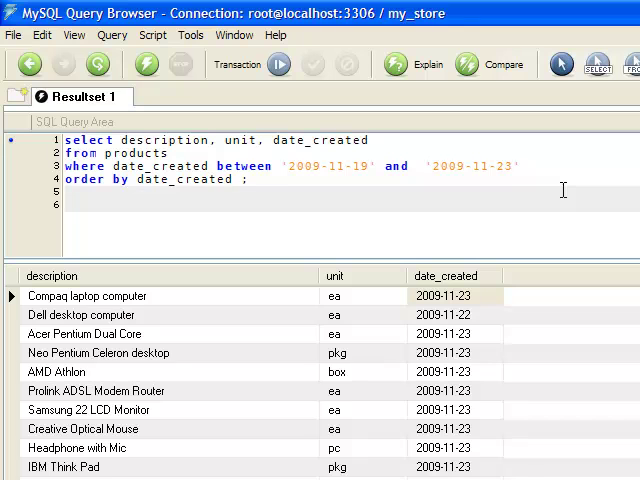
pyautogui.write('desc')
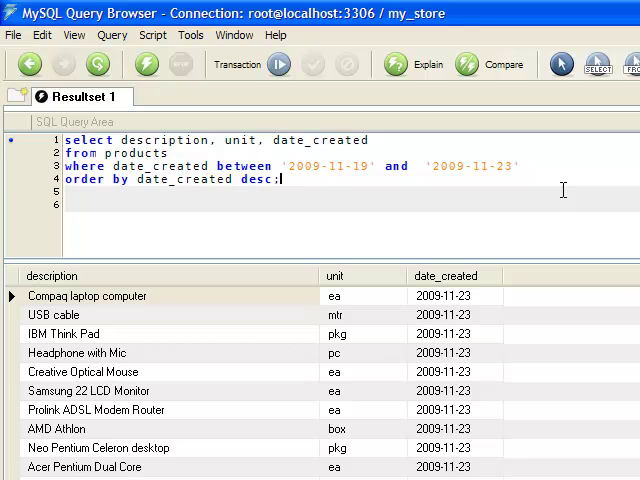
pyautogui.moveTo(480, 303)
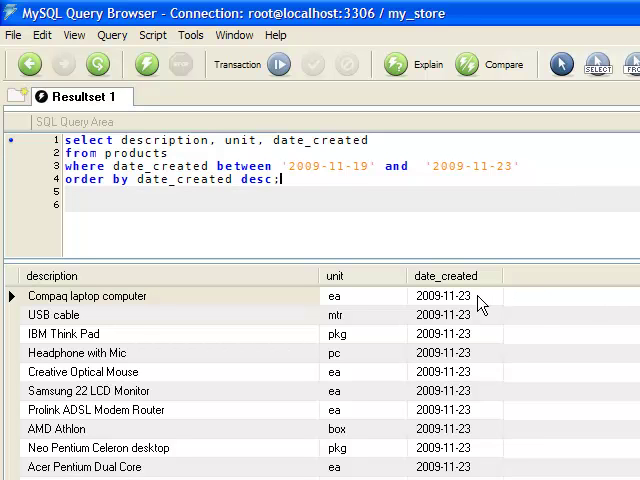
pyautogui.click(452, 296)
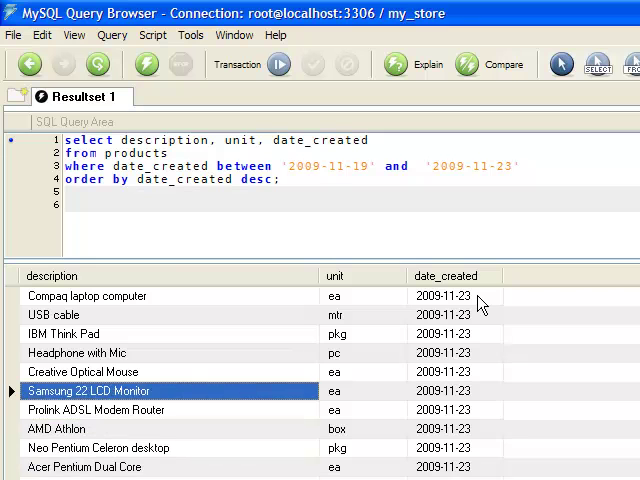
pyautogui.click(87, 296)
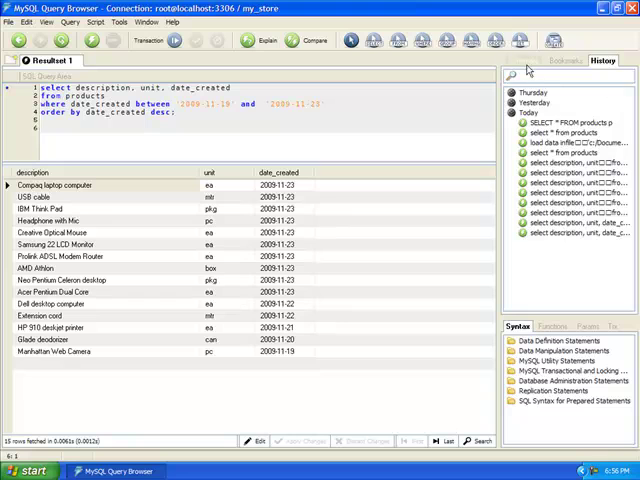
# - Show the Schemata sidebar listing information_schema, my_store with products, mysql and test
pyautogui.click(522, 61)
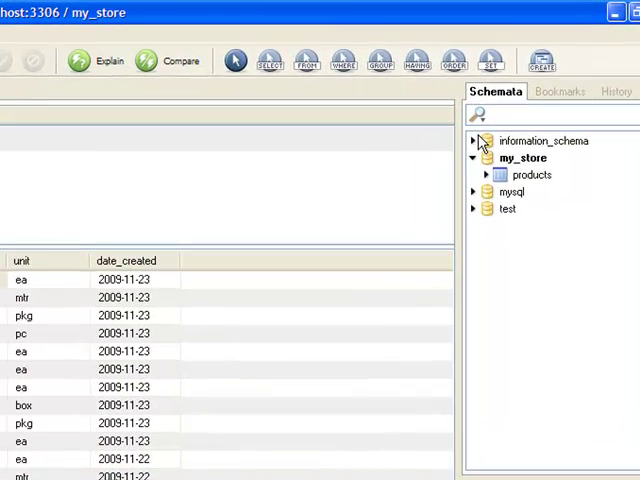
pyautogui.moveTo(538, 174)
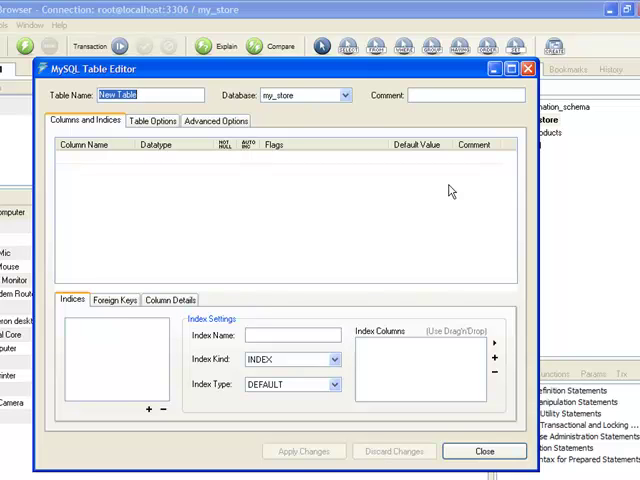
# - Name the new table 'customers' and add customerNo as a VARCHAR(5) primary key column
pyautogui.write('customers')
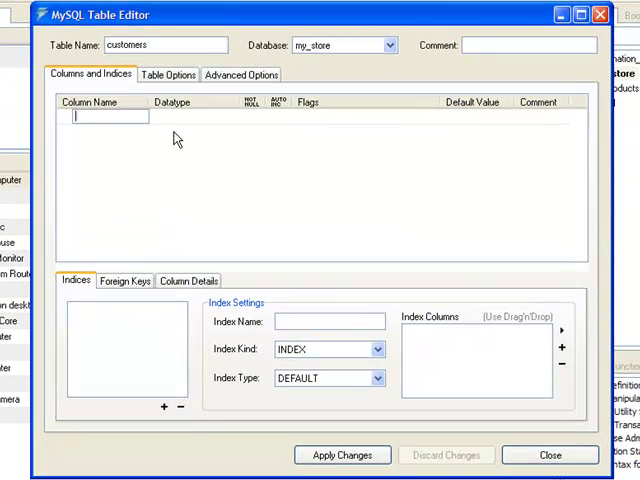
pyautogui.write('customerNo')
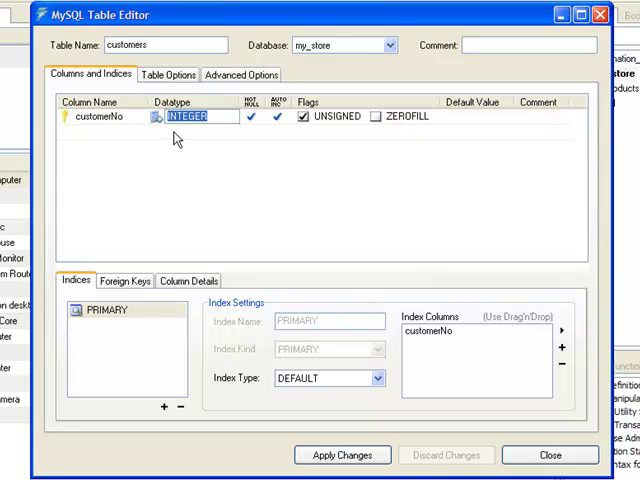
pyautogui.write('VARCHAR')
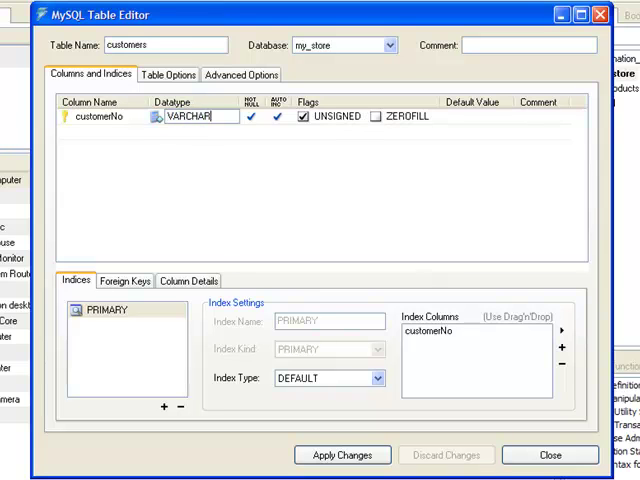
pyautogui.write('()')
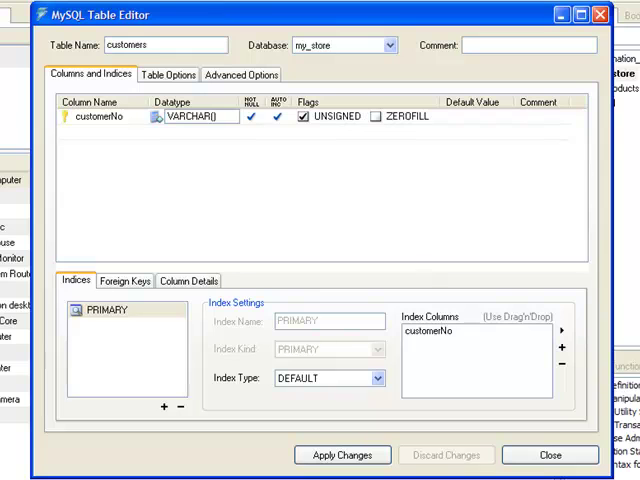
pyautogui.write('5')
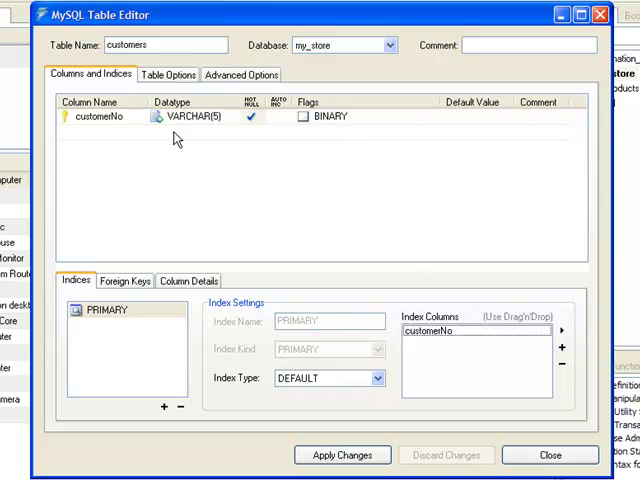
pyautogui.moveTo(88, 135)
pyautogui.write('name')
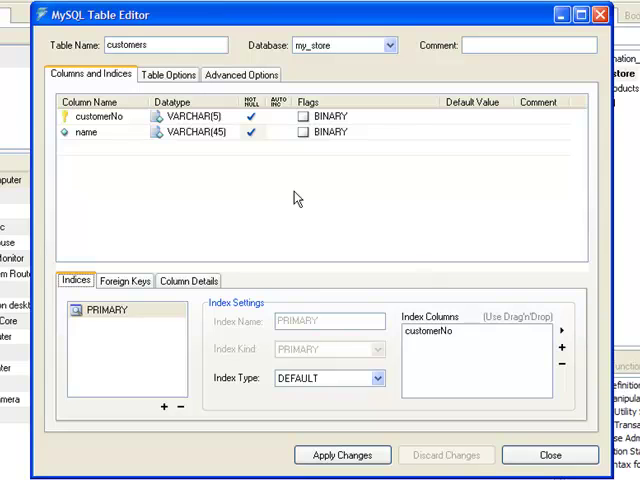
# - Add the address VARCHAR(45) and businessType VARCHAR(4) columns
pyautogui.click(110, 148)
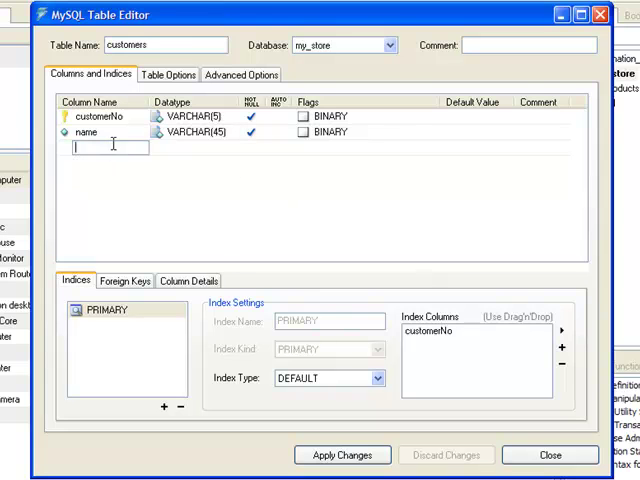
pyautogui.moveTo(296, 204)
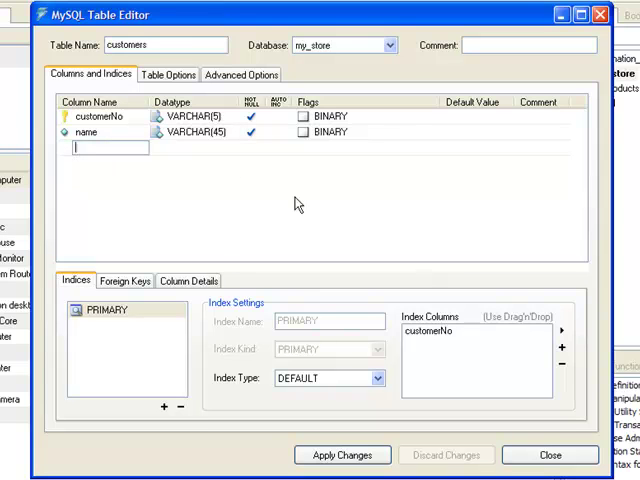
pyautogui.write('address')
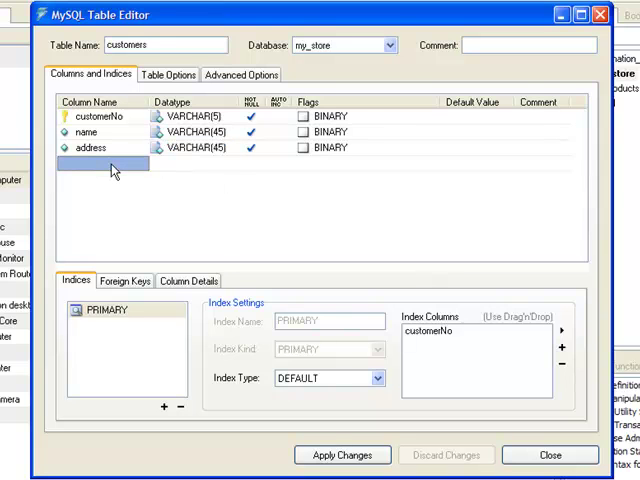
pyautogui.click(108, 164)
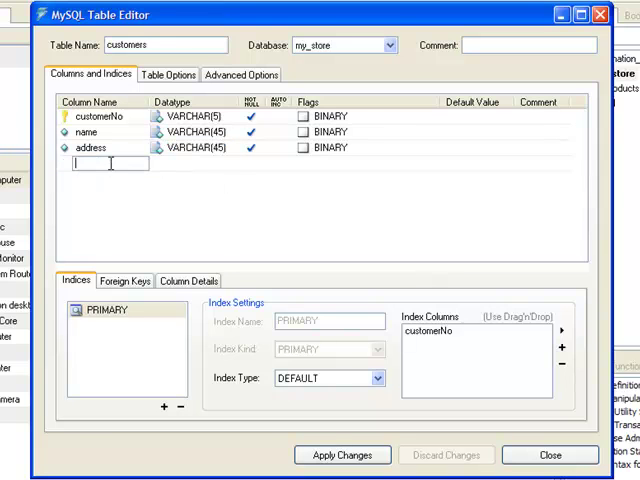
pyautogui.write('busine4')
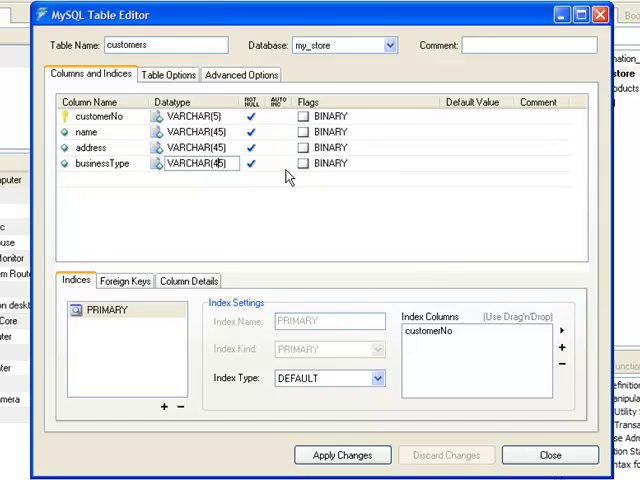
pyautogui.press('BackSpace')
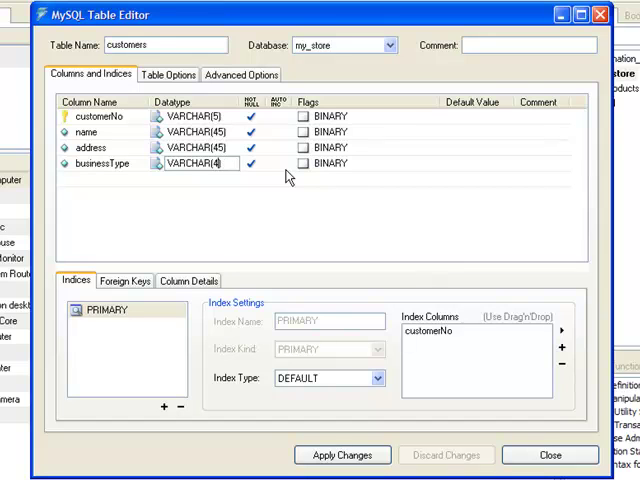
pyautogui.click(253, 163)
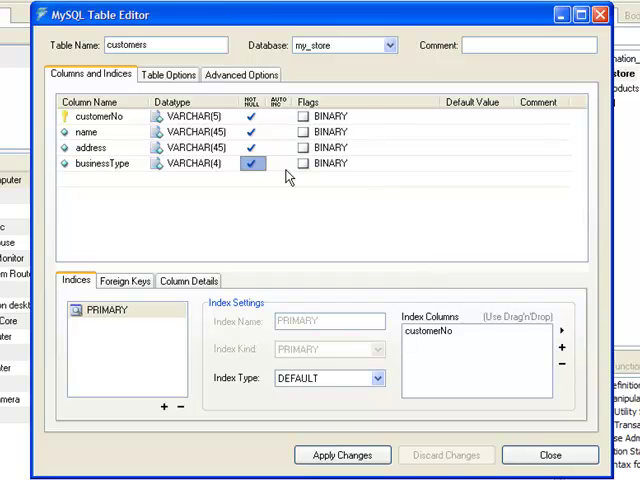
# - Add the customerDate column with a date datatype
pyautogui.click(258, 163)
pyautogui.write('c')
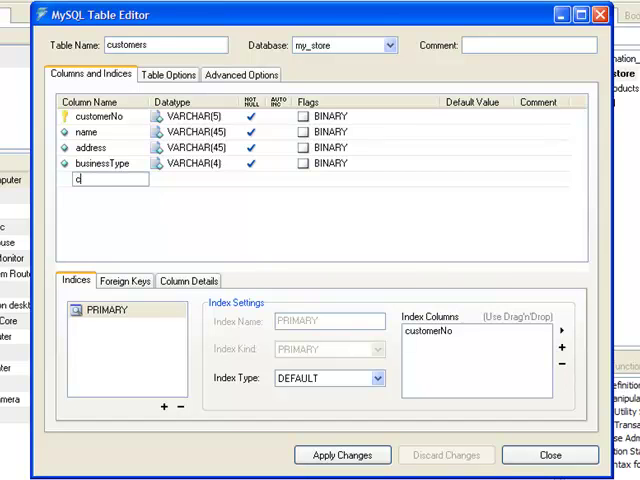
pyautogui.write('ustomer')
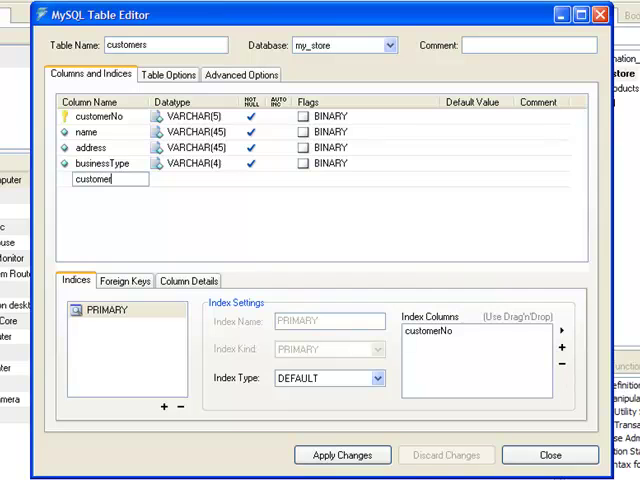
pyautogui.write('Date')
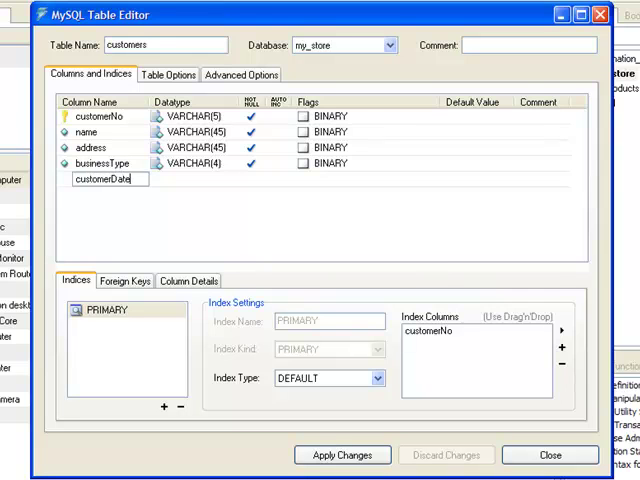
pyautogui.click(205, 179)
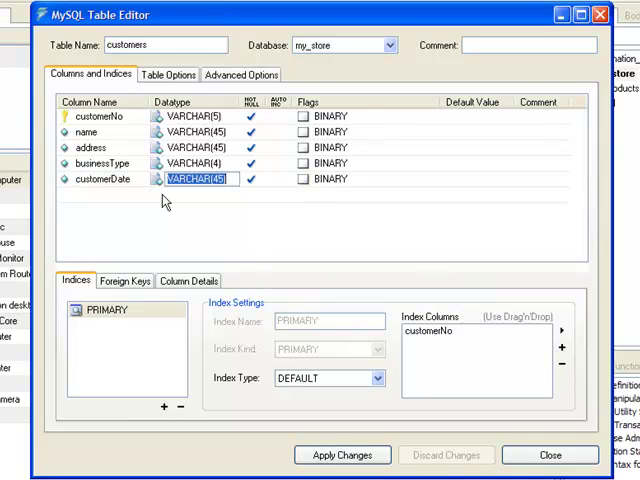
pyautogui.write('DATETIME')
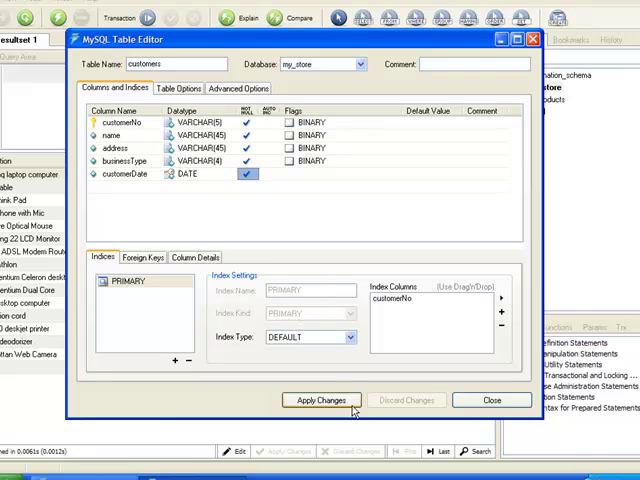
# - Apply and execute the customers table creation, then close the Table Editor
pyautogui.click(320, 400)
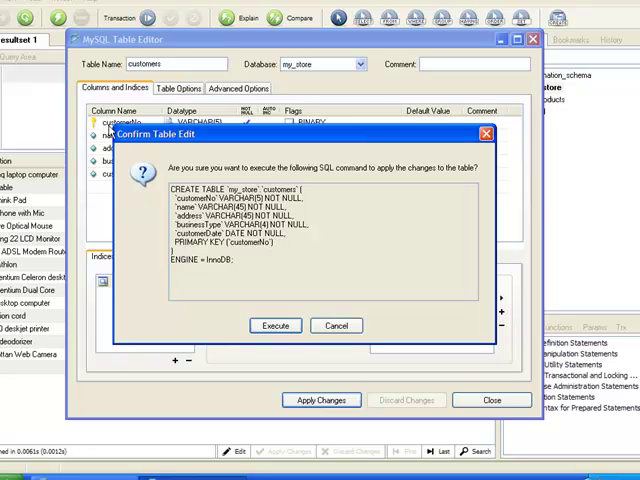
pyautogui.moveTo(368, 336)
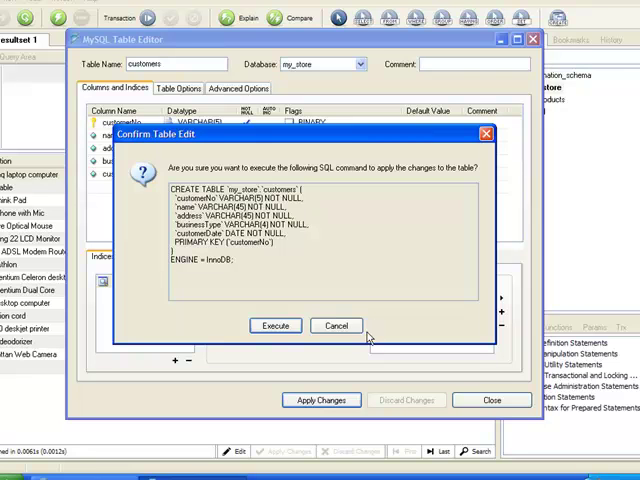
pyautogui.click(275, 325)
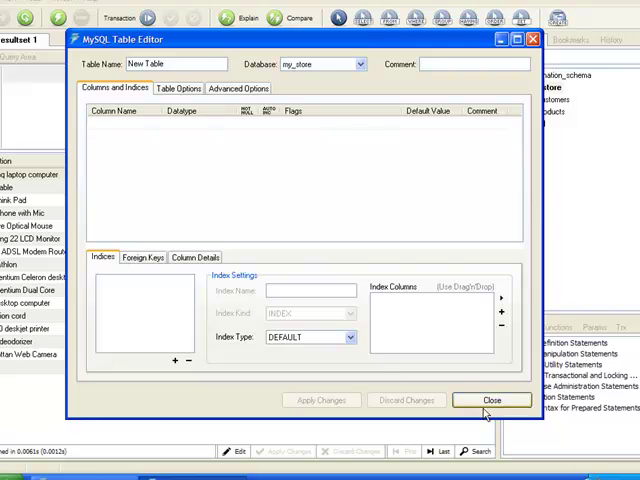
pyautogui.click(491, 400)
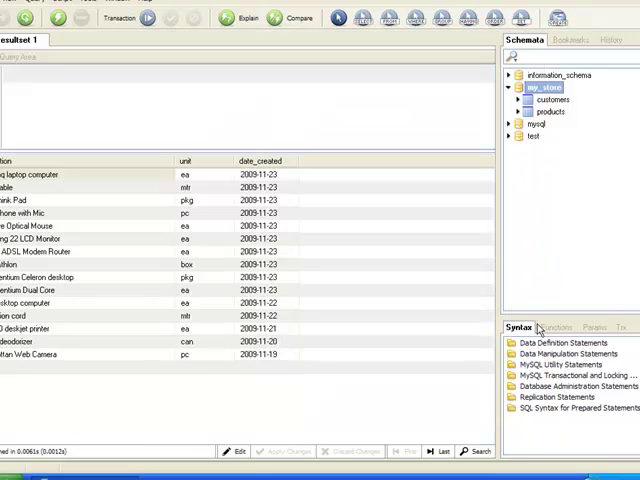
# - Run 'describe customers;' to list its fields, types, nulls and primary key
pyautogui.click(548, 101)
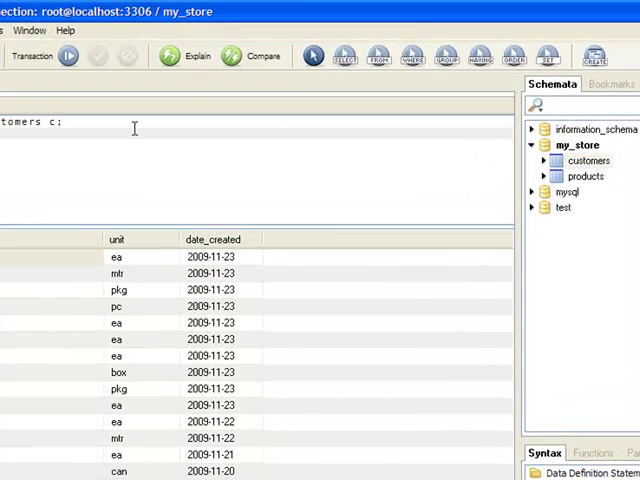
pyautogui.moveTo(166, 123)
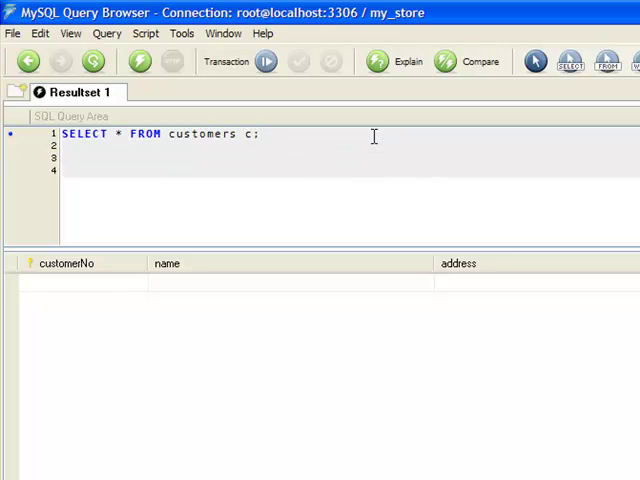
pyautogui.write('desc')
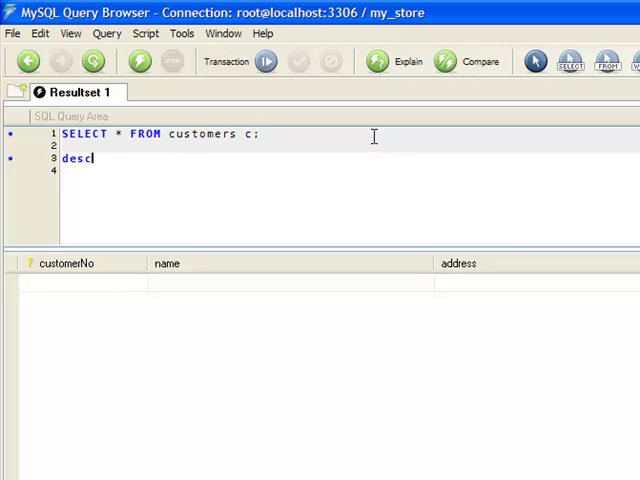
pyautogui.write('ribe')
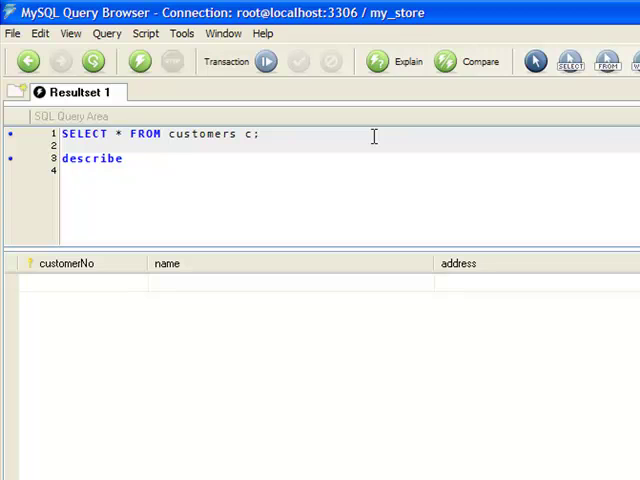
pyautogui.write('customers')
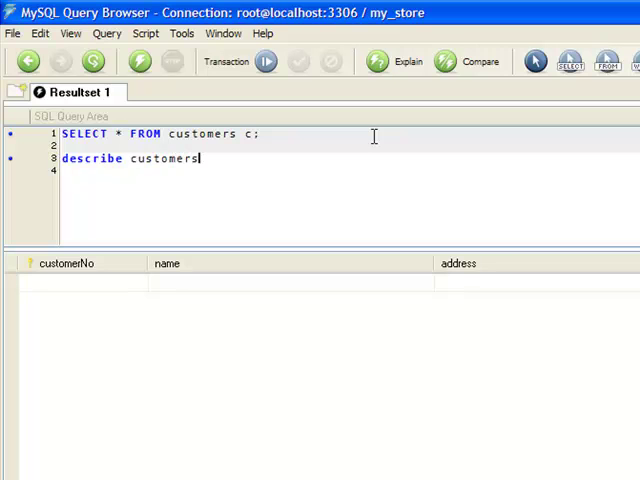
pyautogui.write(';')
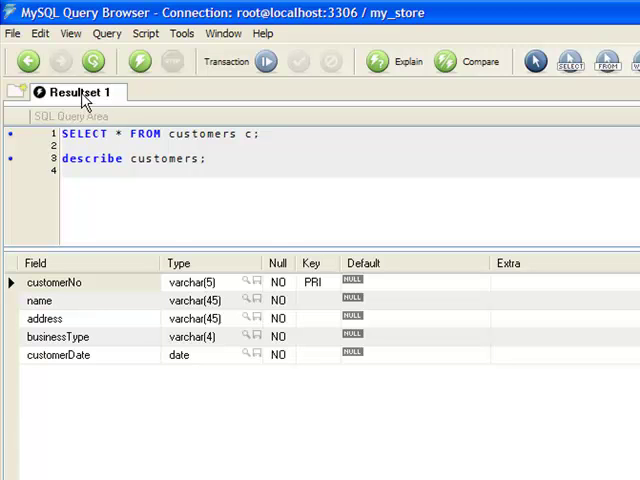
# - Rename the Resultset 1 tab to 'Main ResultSet'
pyautogui.rightClick(80, 91)
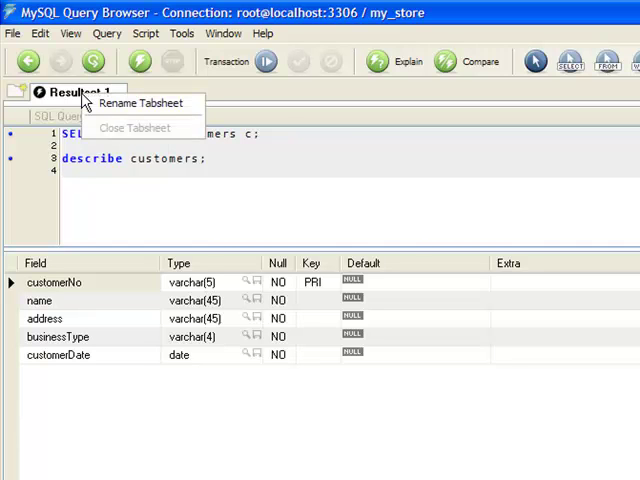
pyautogui.click(141, 103)
pyautogui.write('Main Resu')
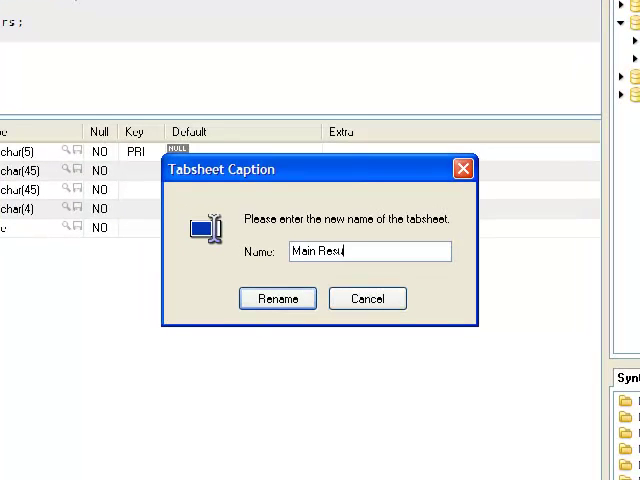
pyautogui.press('BackSpace')
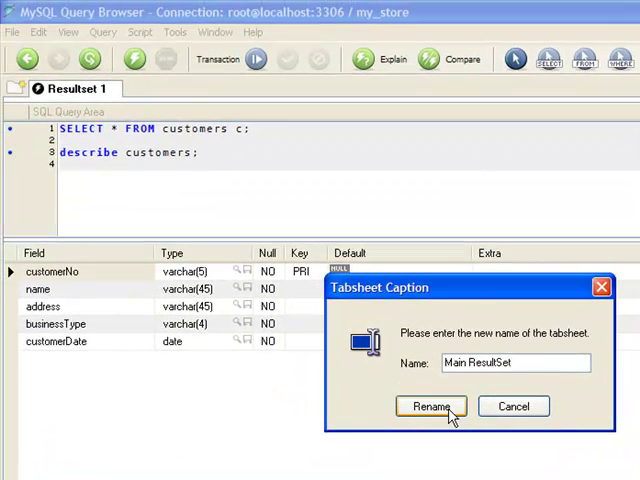
pyautogui.click(431, 406)
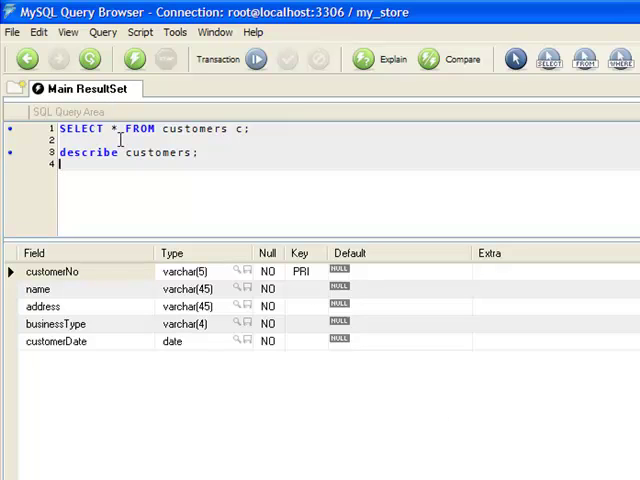
pyautogui.moveTo(178, 179)
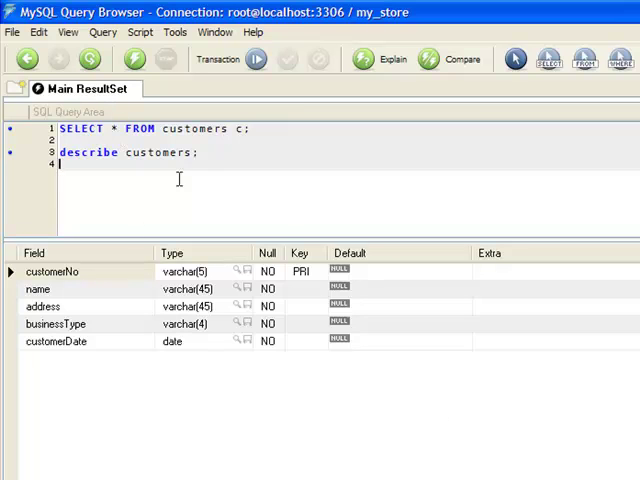
pyautogui.moveTo(230, 233)
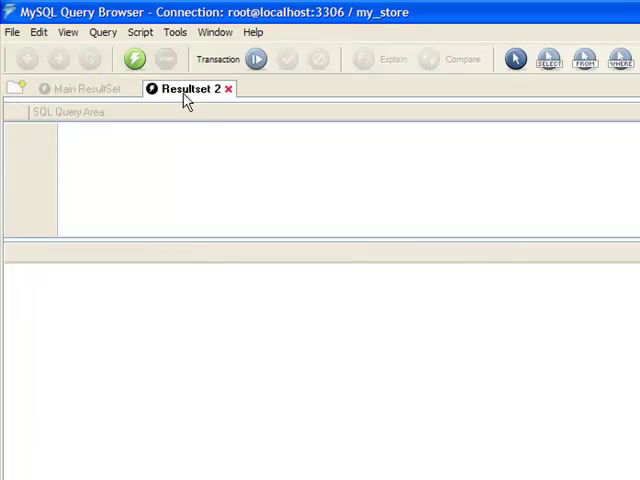
# - Rename the Resultset 2 tab to '2nd ResultSet' via Rename Tabsheet
pyautogui.rightClick(185, 89)
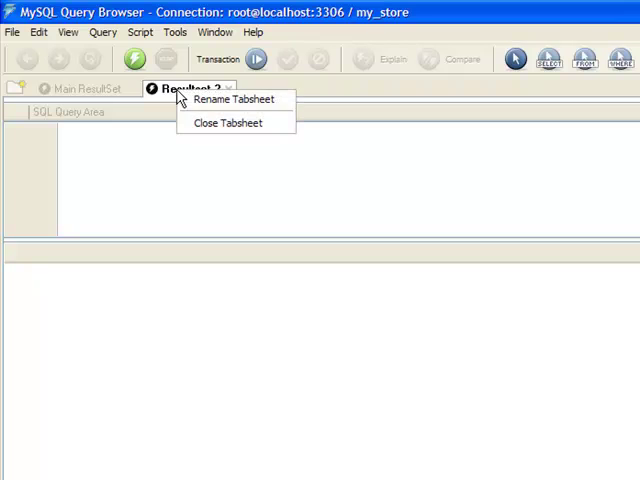
pyautogui.click(234, 98)
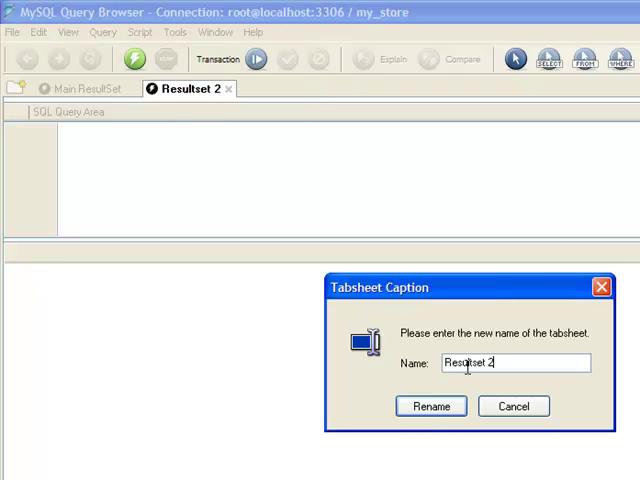
pyautogui.write('2nd ResultSet')
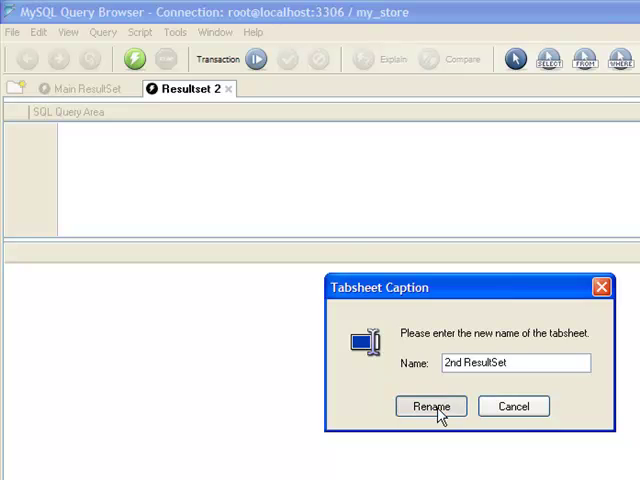
pyautogui.click(431, 406)
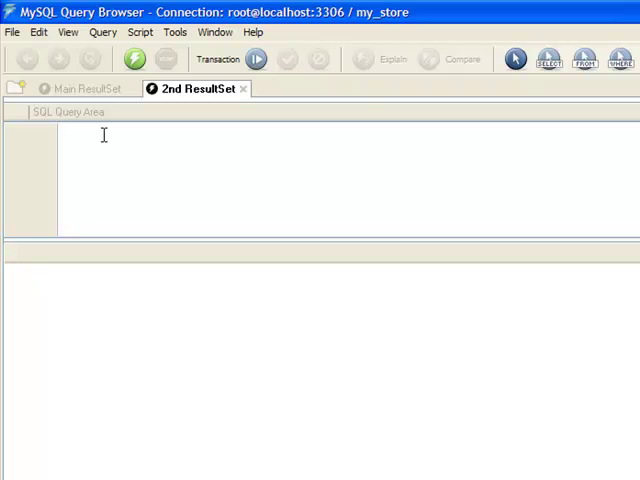
# - Run 'select * from products;' in the 2nd ResultSet tab
pyautogui.write('select')
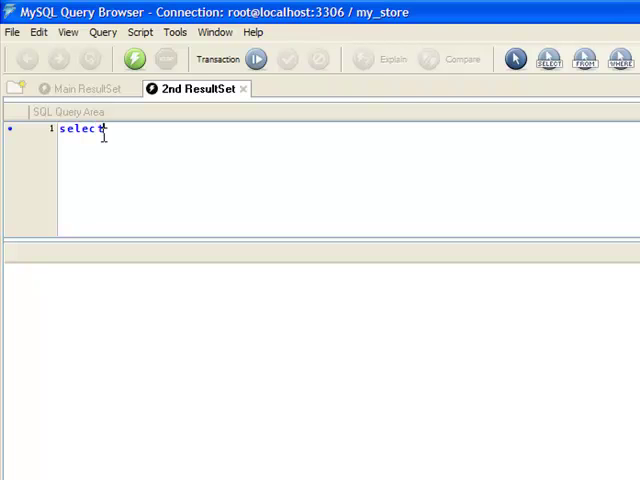
pyautogui.write('* f')
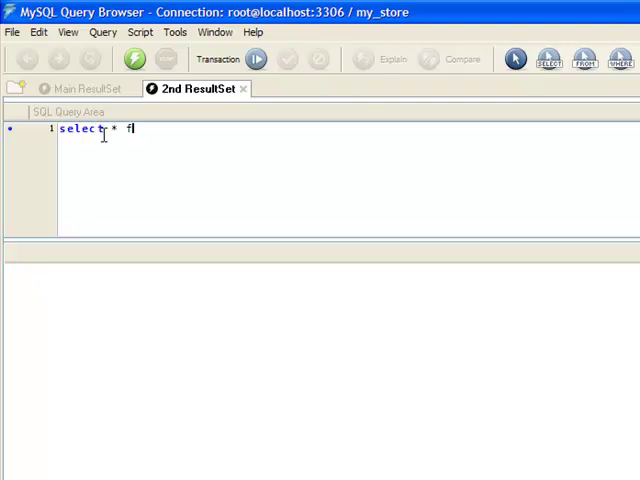
pyautogui.write('rom prod')
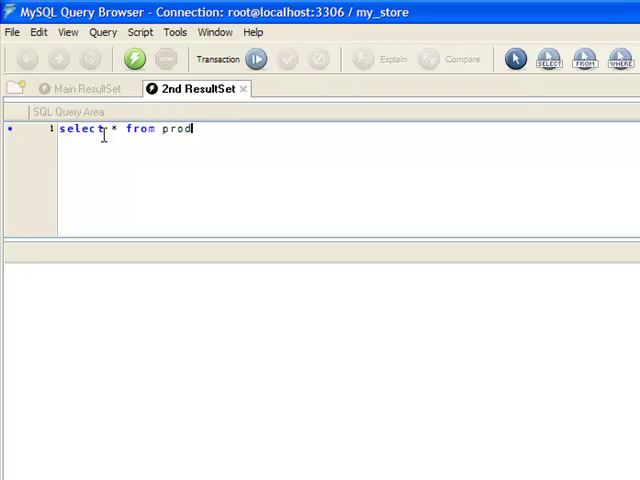
pyautogui.write('ucts;')
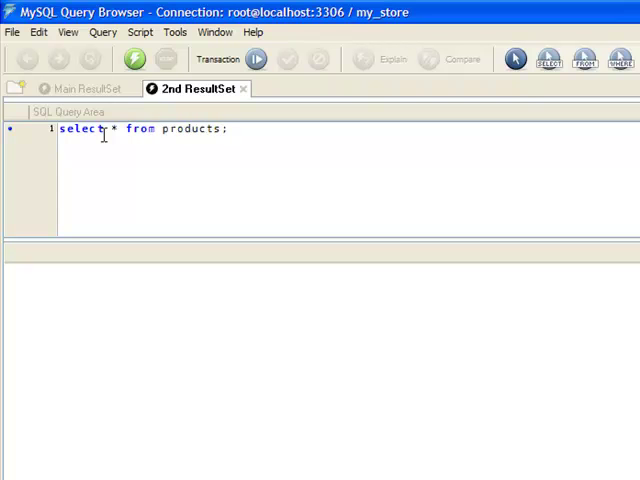
pyautogui.click(133, 59)
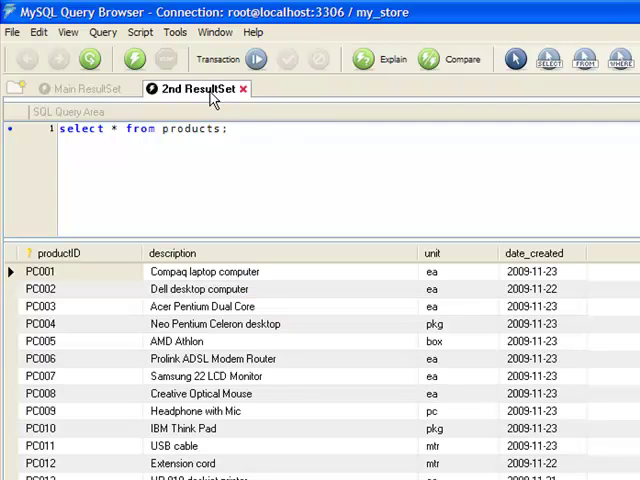
# - Switch between the Main ResultSet and 2nd ResultSet tabs to compare results
pyautogui.click(85, 88)
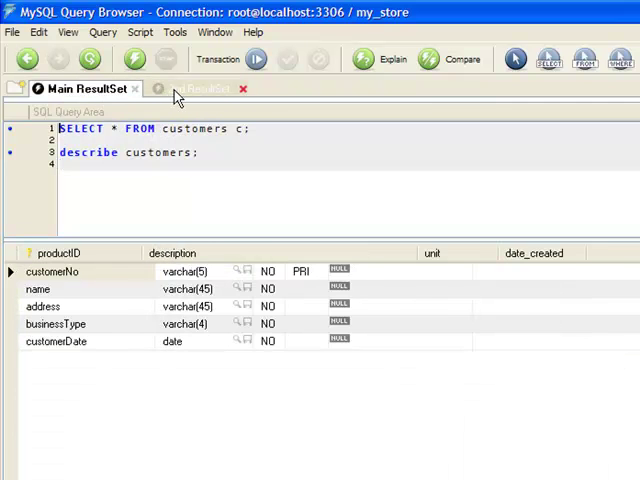
pyautogui.click(197, 89)
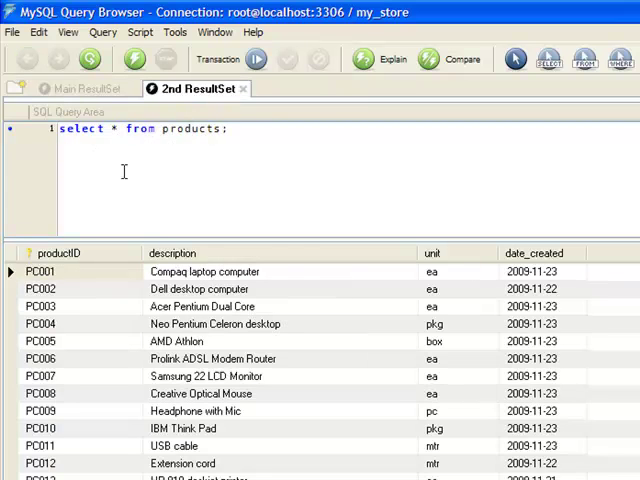
pyautogui.click(85, 89)
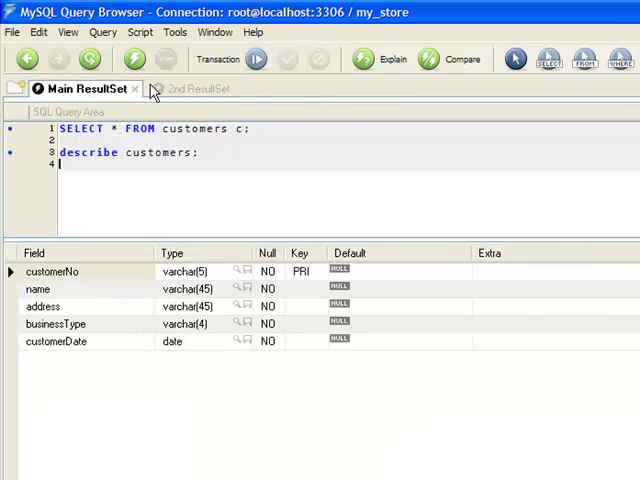
pyautogui.click(195, 88)
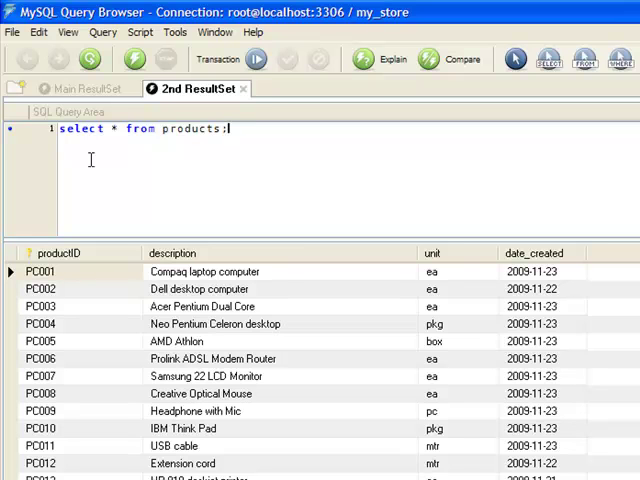
pyautogui.moveTo(316, 189)
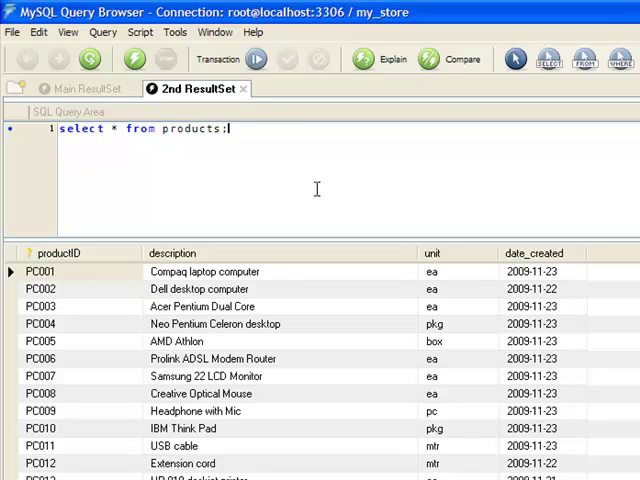